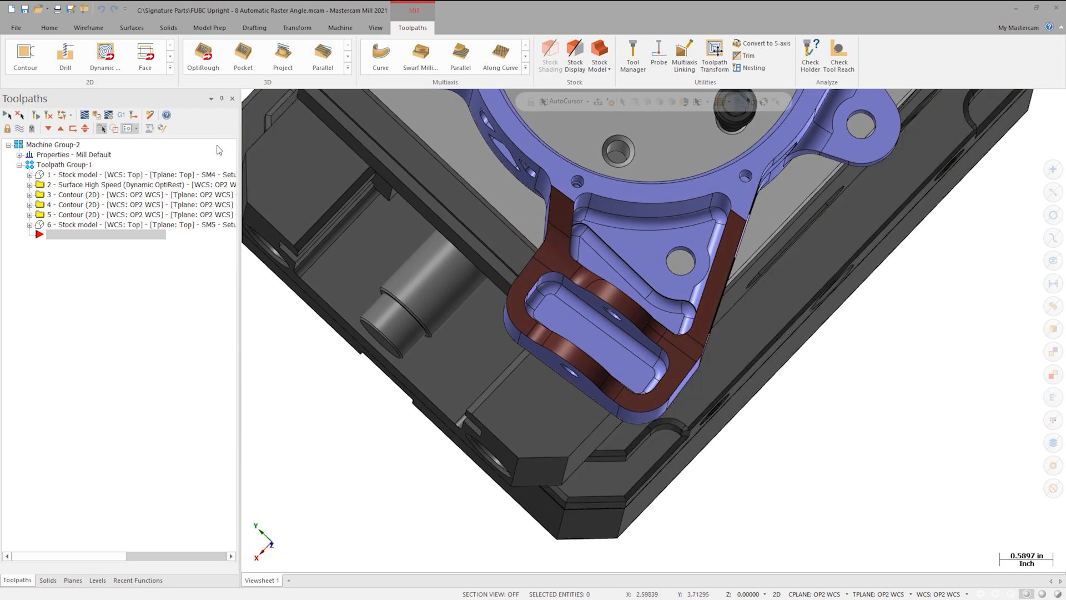
Step: Start a new Raster surface high speed toolpath from the 3D finishing gallery
click(39, 224)
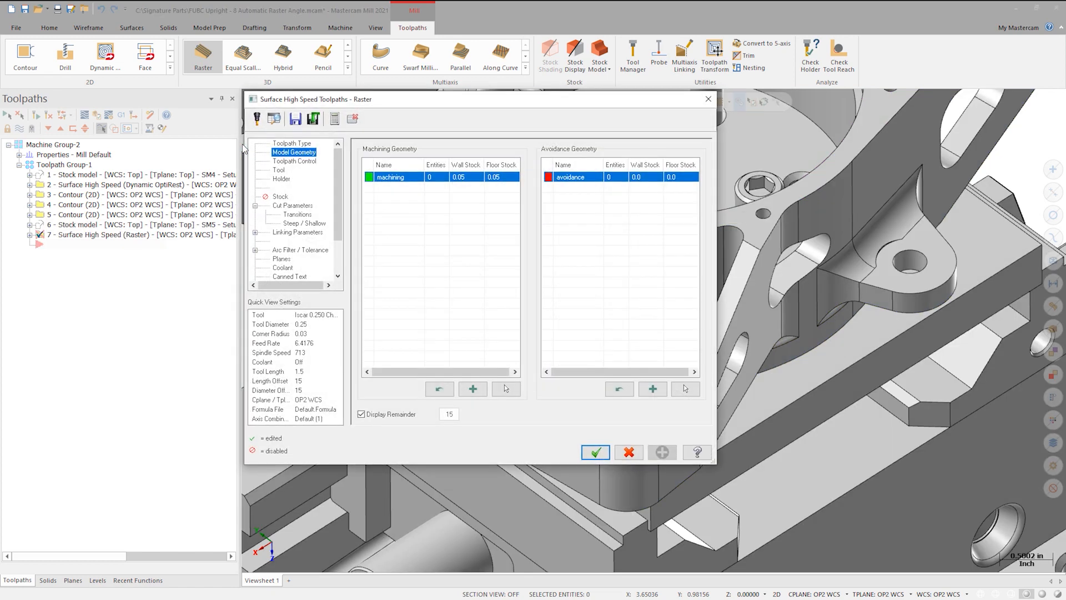
mouse_move(439, 389)
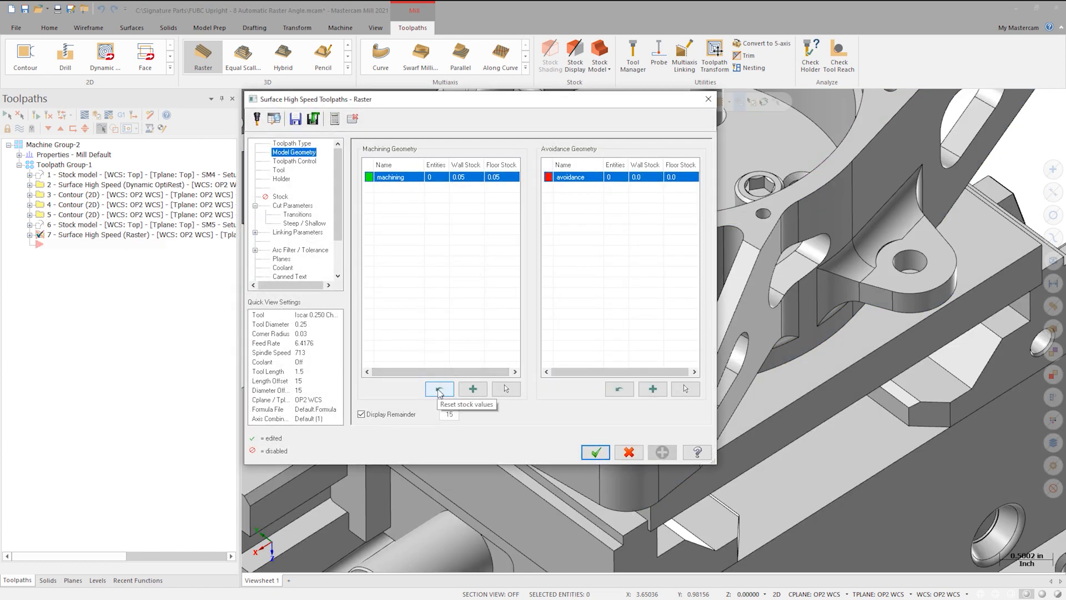
Step: Reset stock to zero, pick the 13 floor faces as machining and the top ring face as avoidance
click(440, 388)
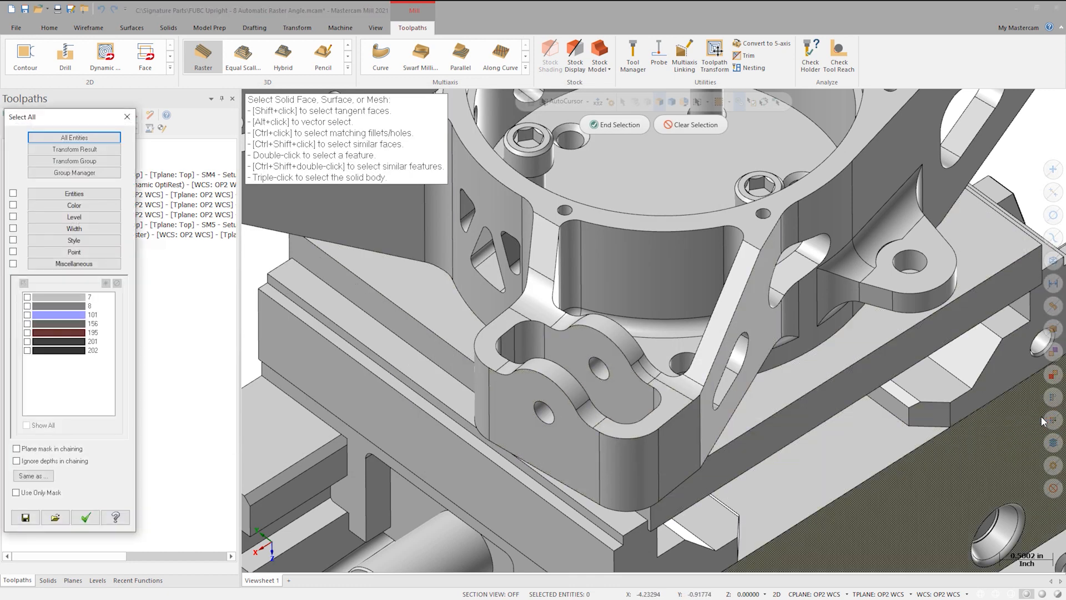
click(14, 204)
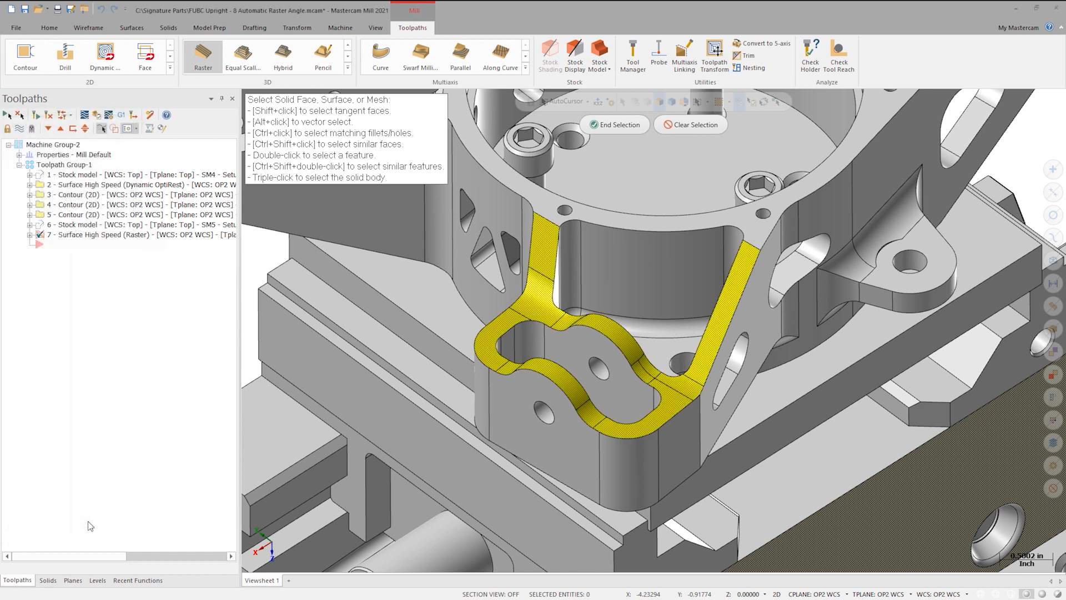
click(607, 124)
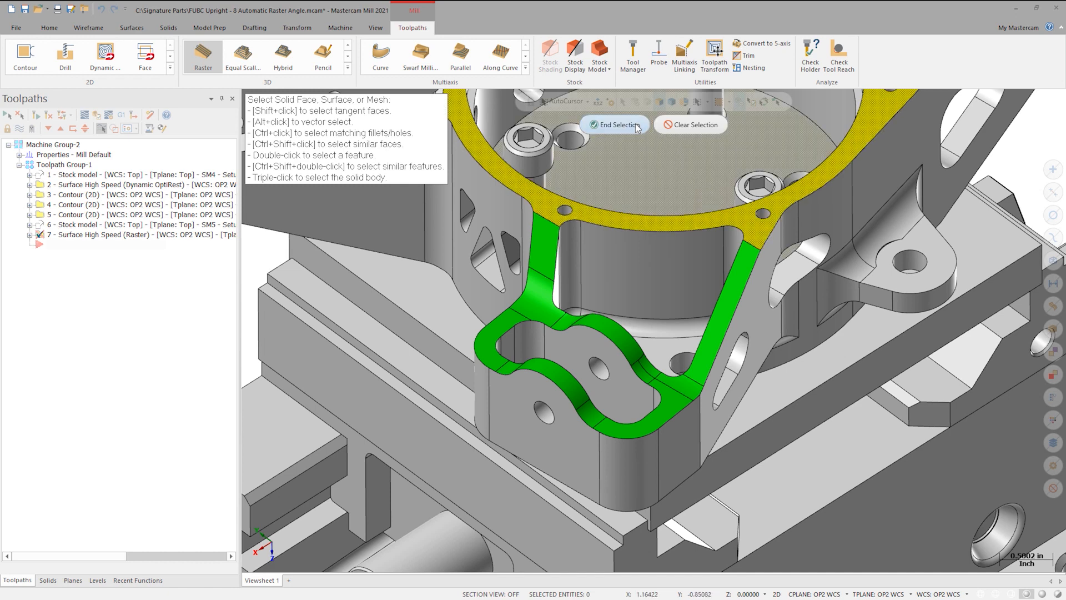
click(613, 125)
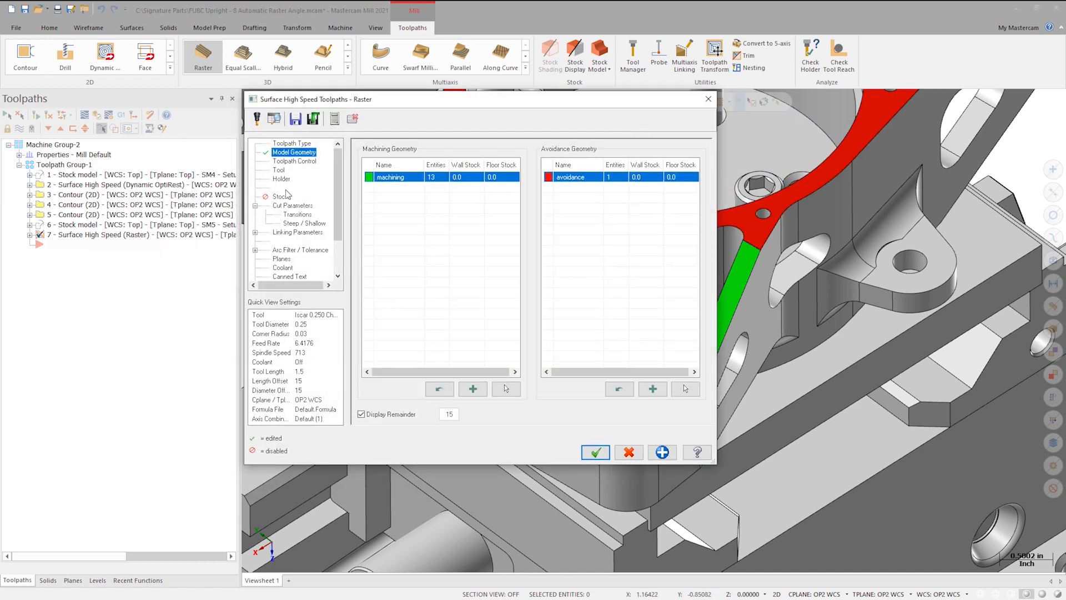
Step: Choose the Iscar 6 mm ball mill, stepover 0.02, leads 0.01 and clearance 3.0, then generate the toolpath
click(278, 170)
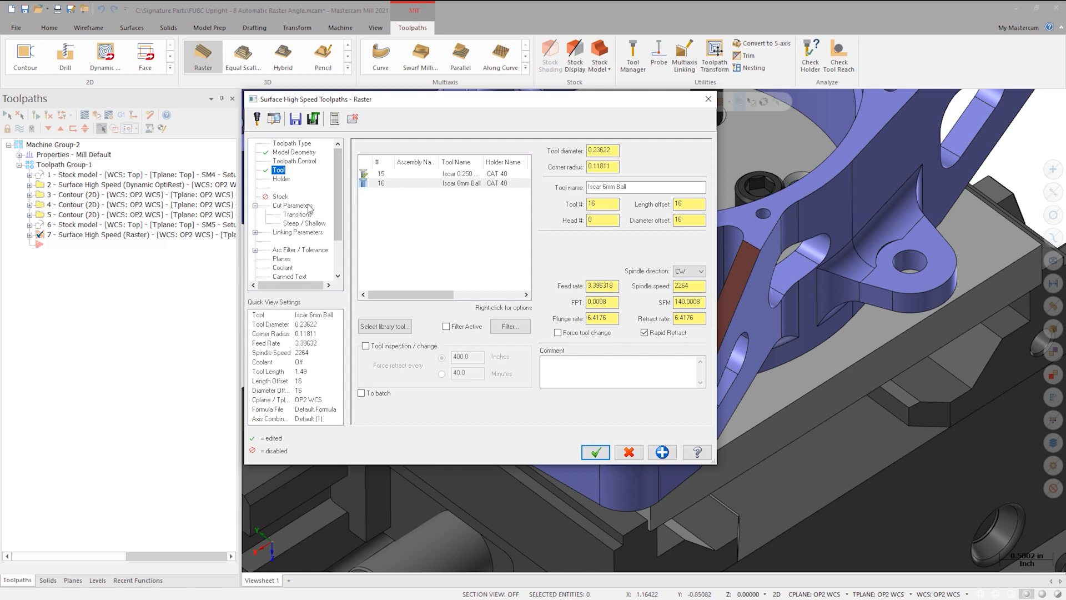
click(294, 206)
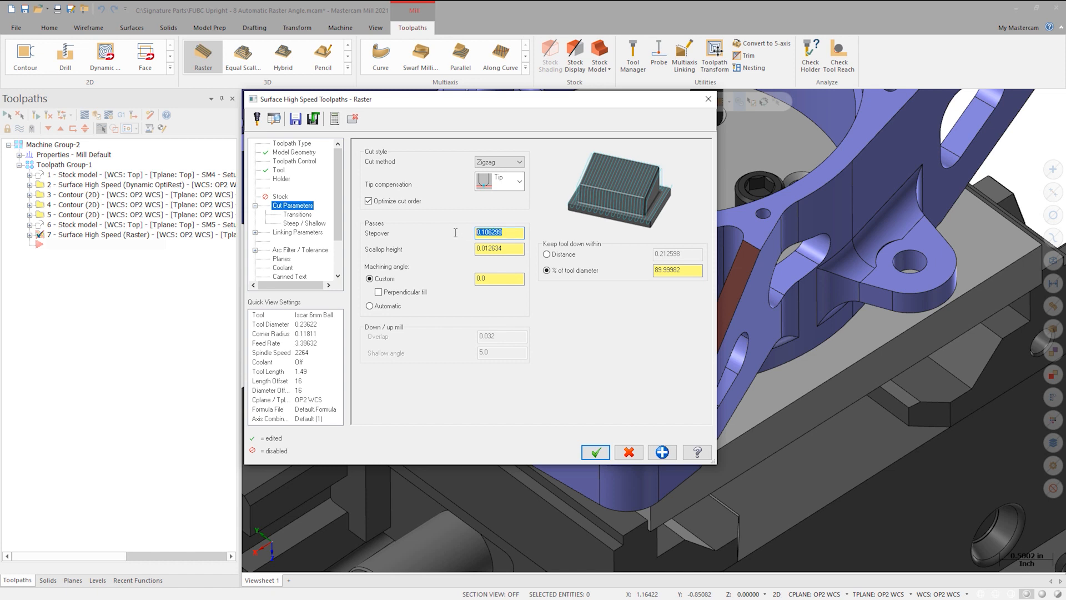
text(02)
click(677, 253)
text(0.04)
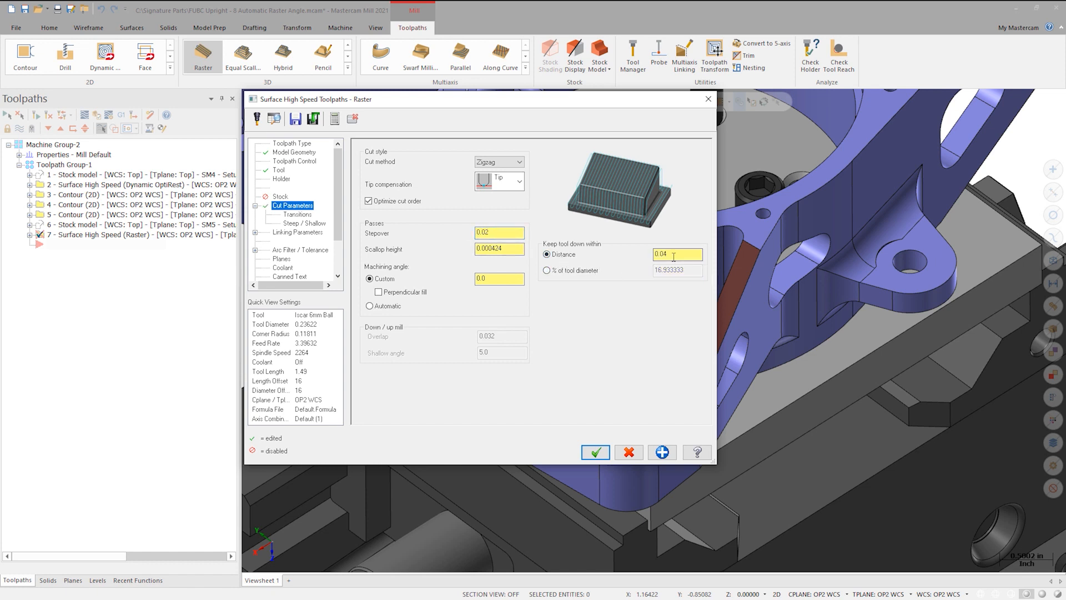
text(1)
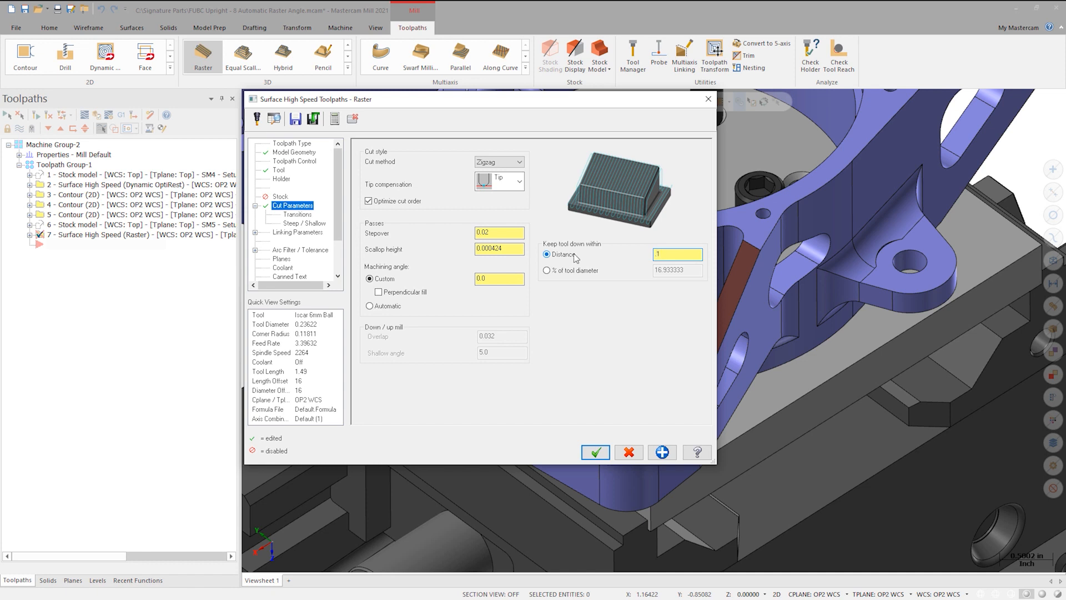
click(297, 232)
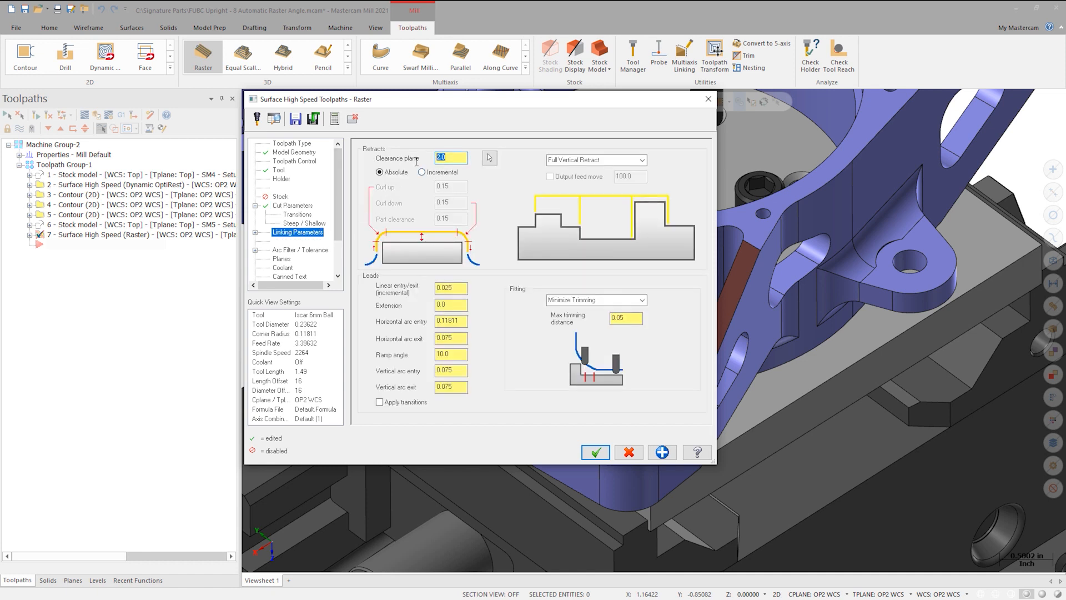
text(3)
click(451, 288)
text(0.01)
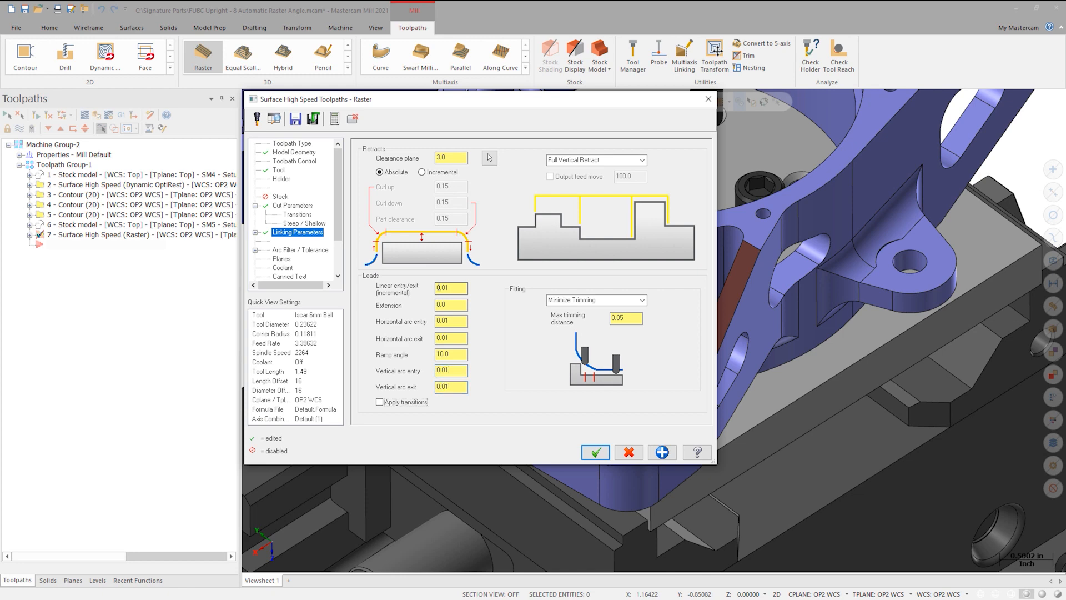
click(595, 452)
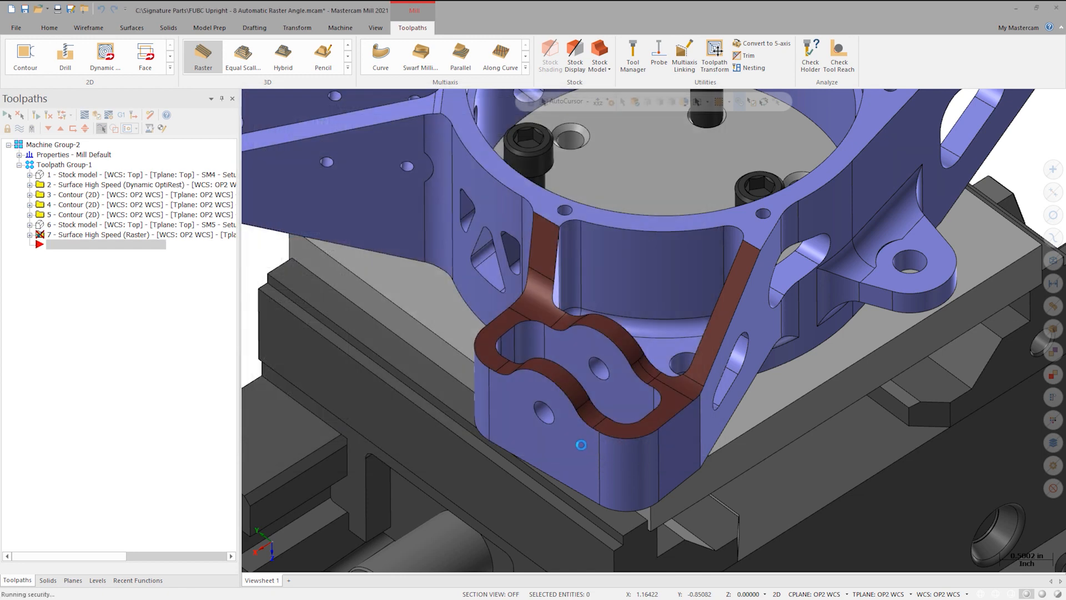
Step: Backplot operation 7 and scrub the playback through the passes across the floor faces
click(36, 234)
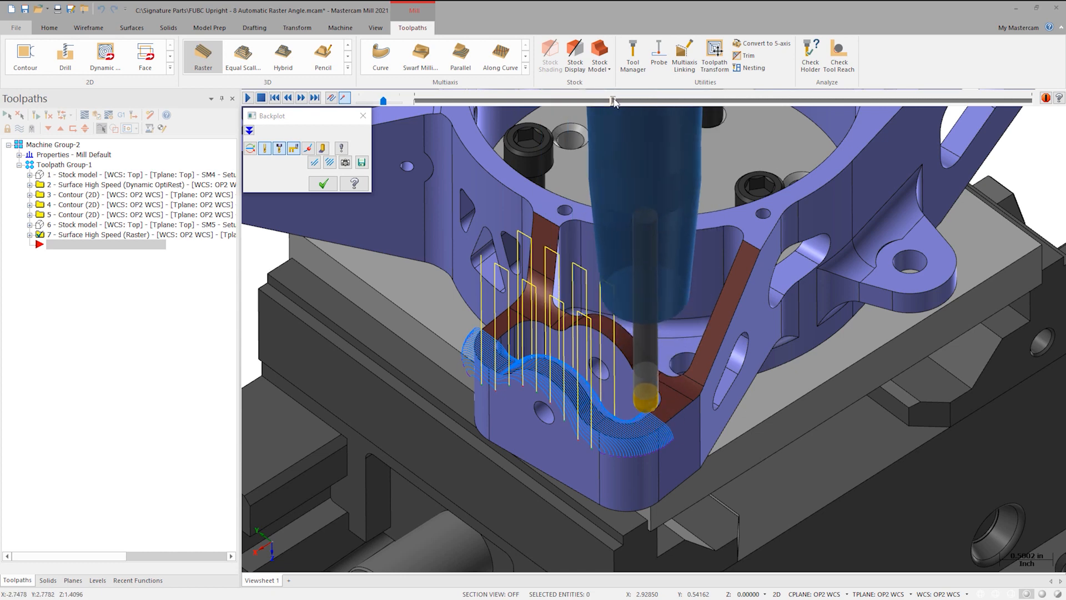
drag(615, 101, 611, 101)
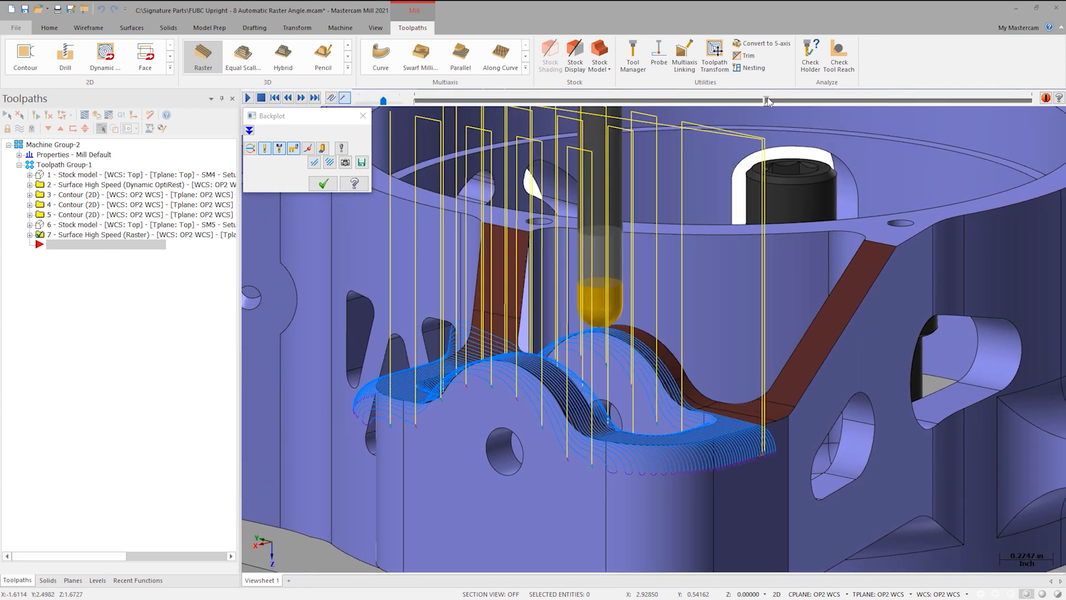
drag(768, 101, 925, 101)
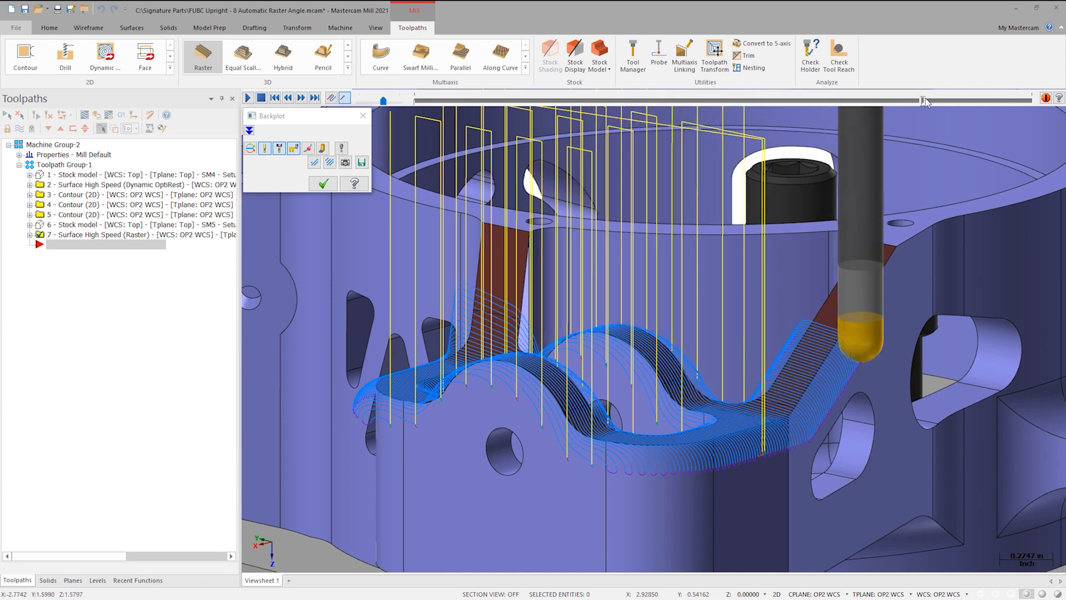
drag(925, 101, 1009, 101)
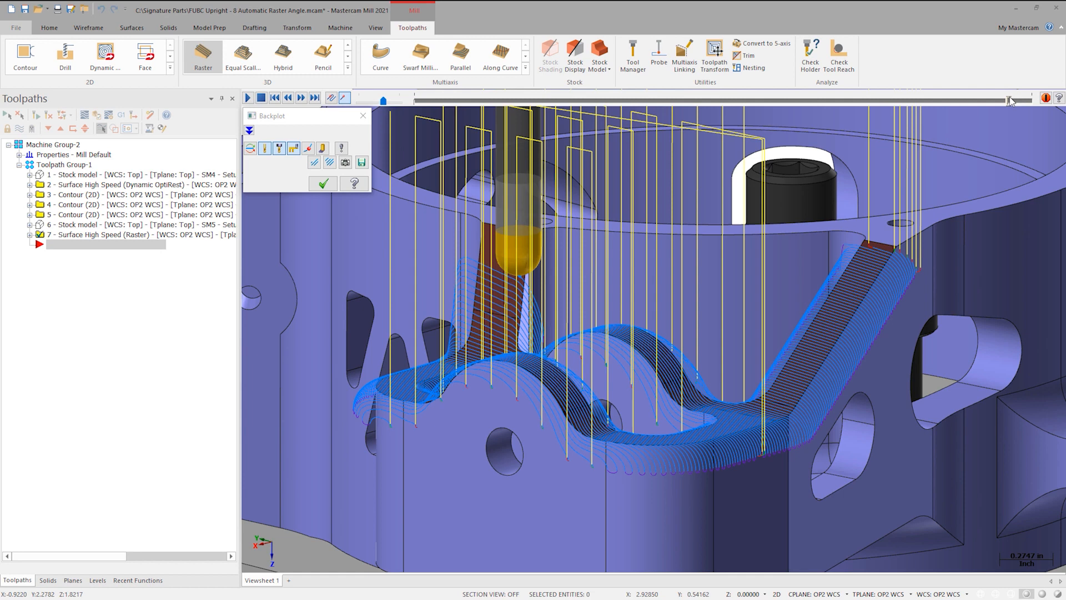
mouse_move(364, 115)
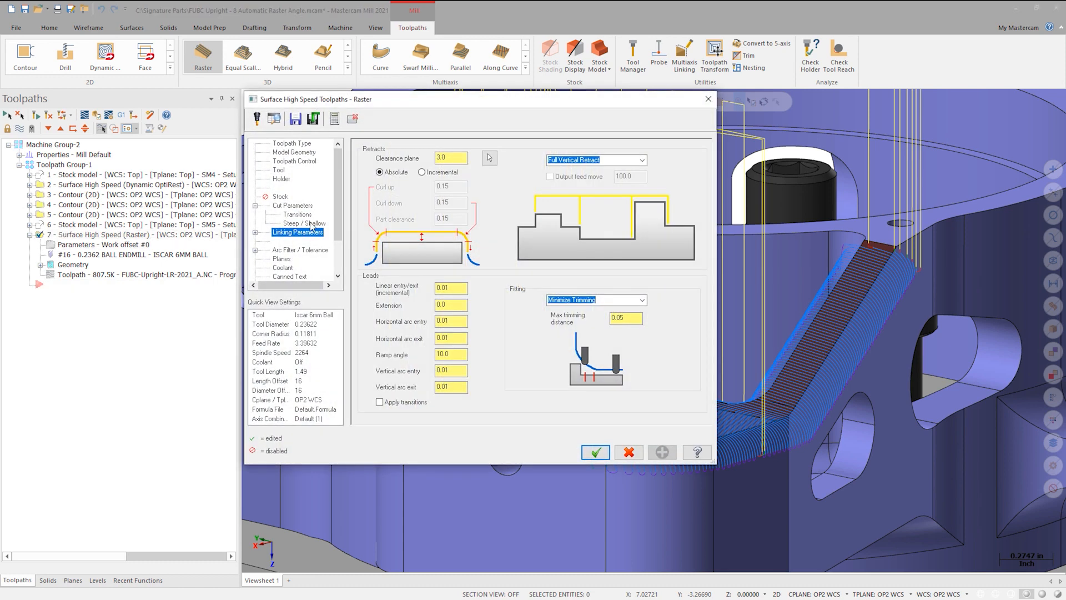
Step: Set the Steep/Shallow To angle to 55.0 degrees and regenerate the raster toolpath
click(303, 223)
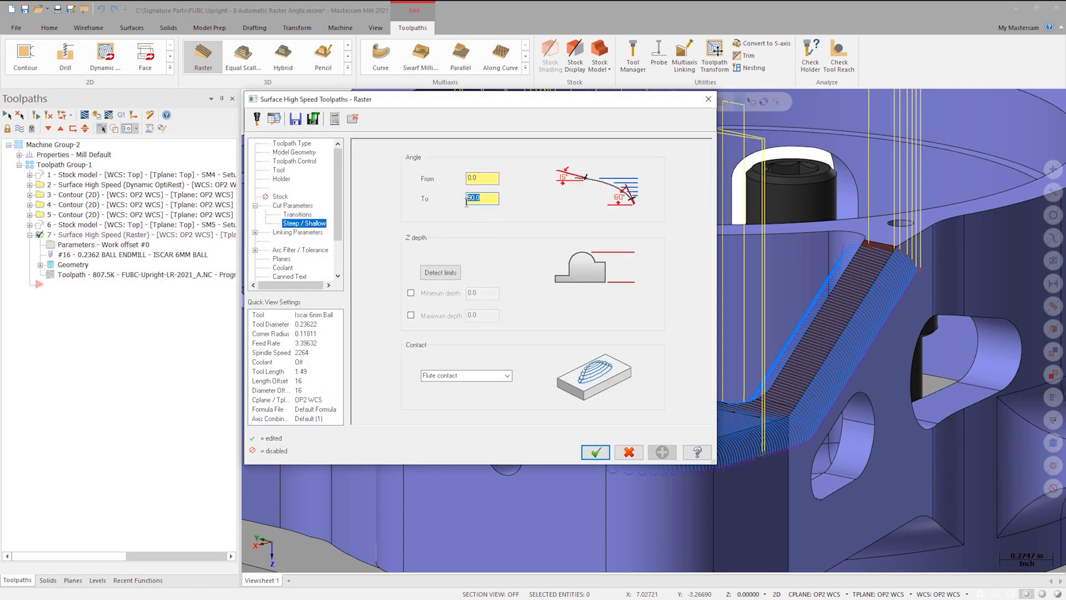
text(55.0)
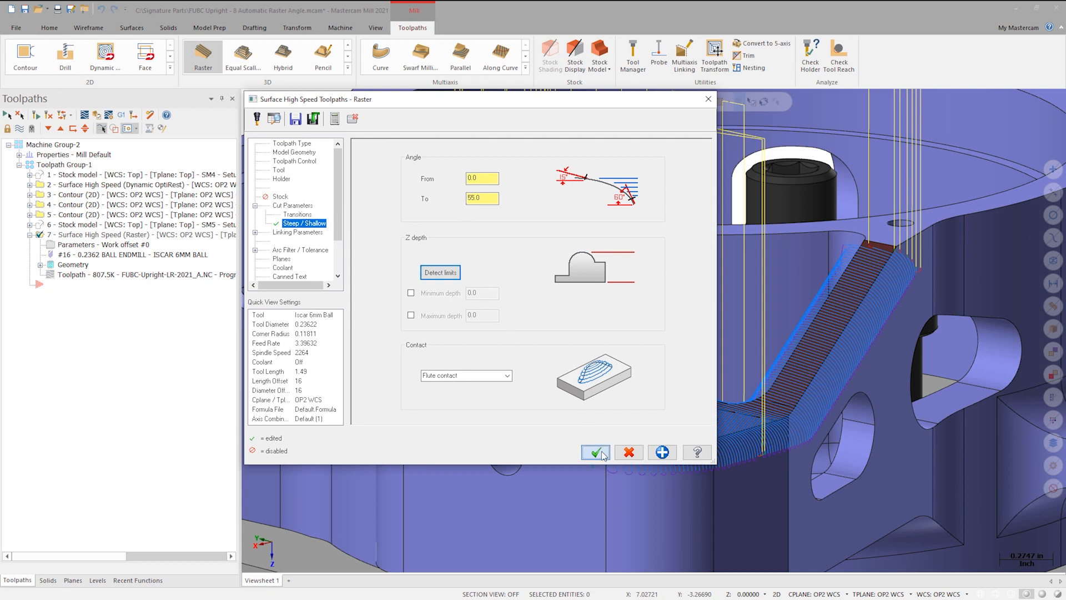
click(596, 452)
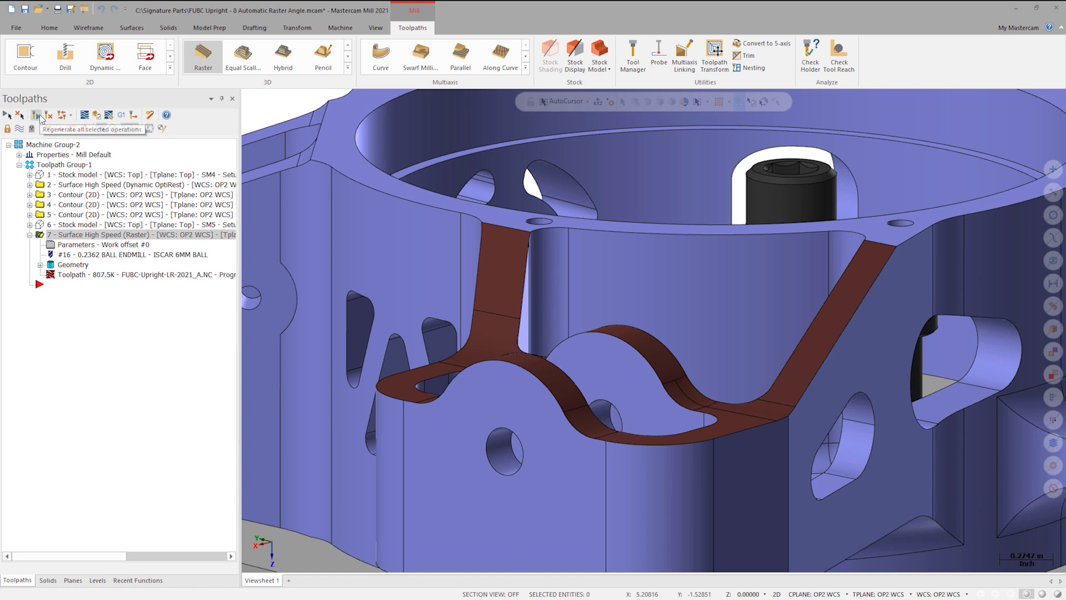
click(43, 114)
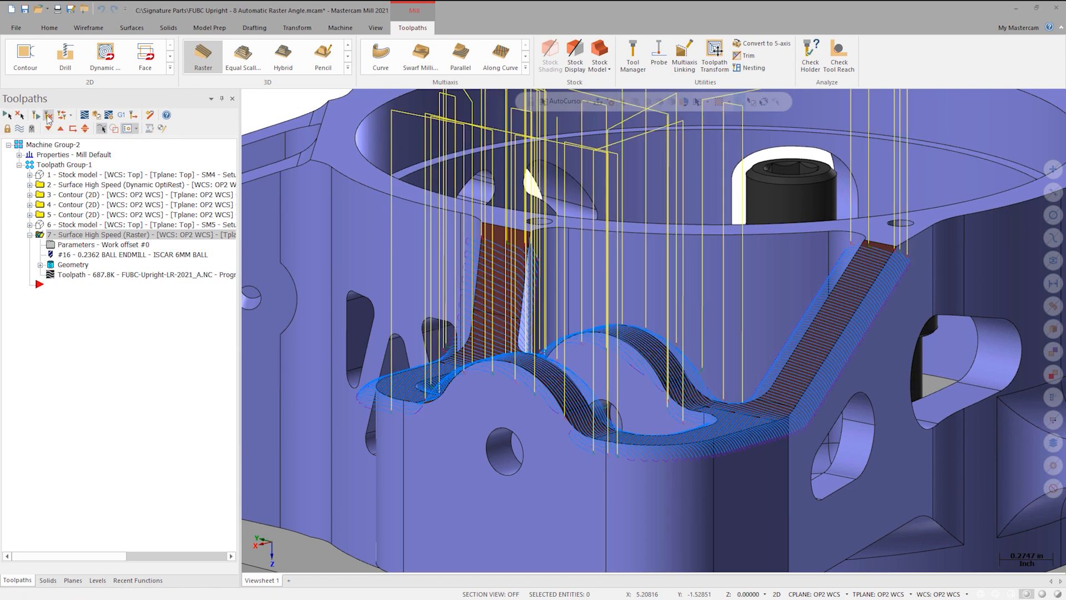
mouse_move(176, 131)
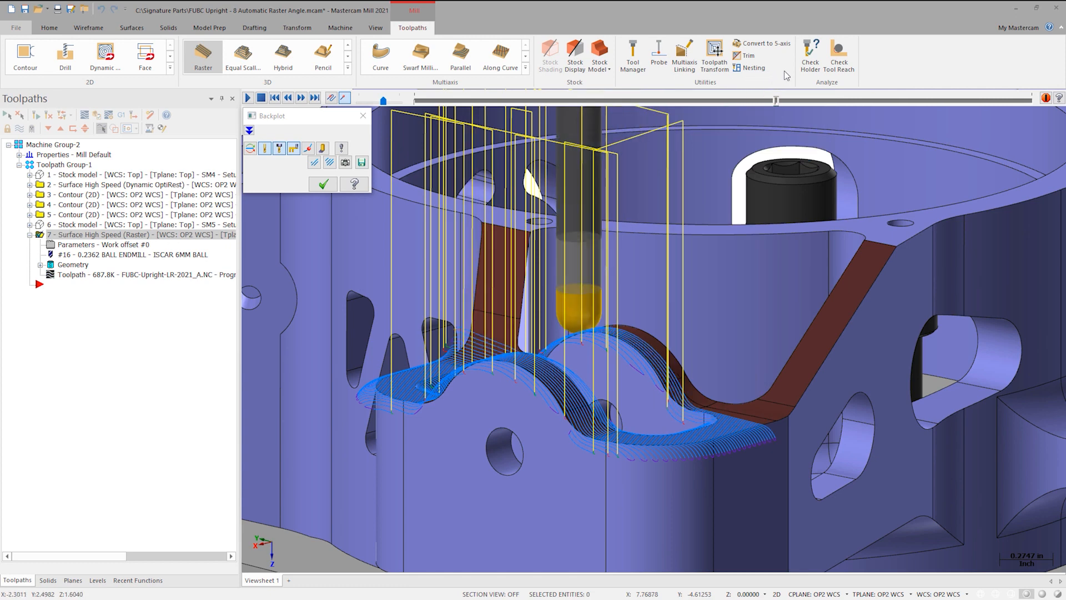
mouse_move(809, 54)
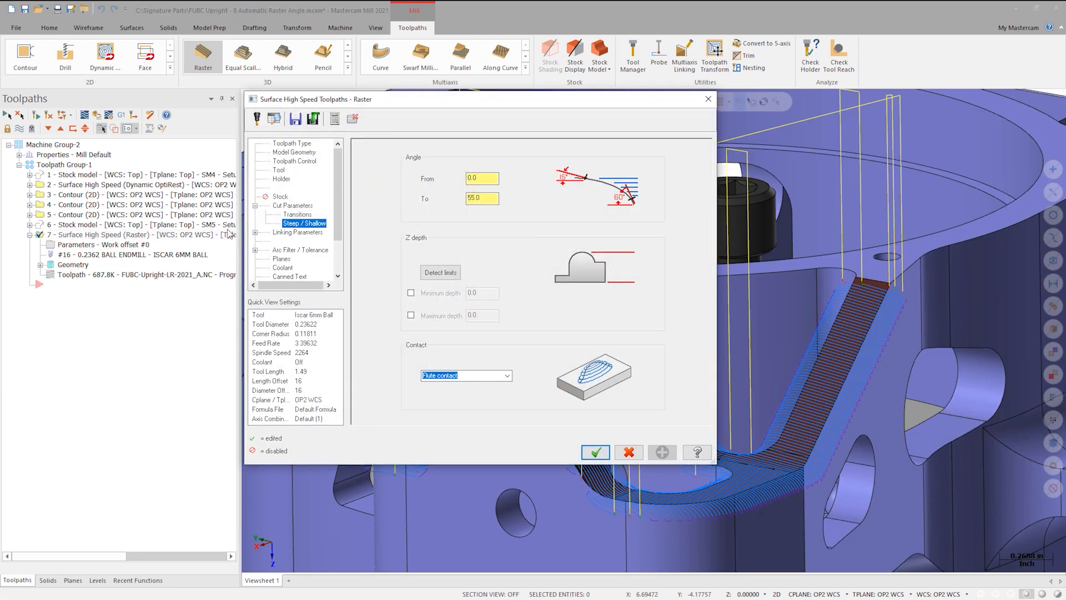
Step: Set the raster Machining angle to Automatic in Cut Parameters and accept the change
click(291, 205)
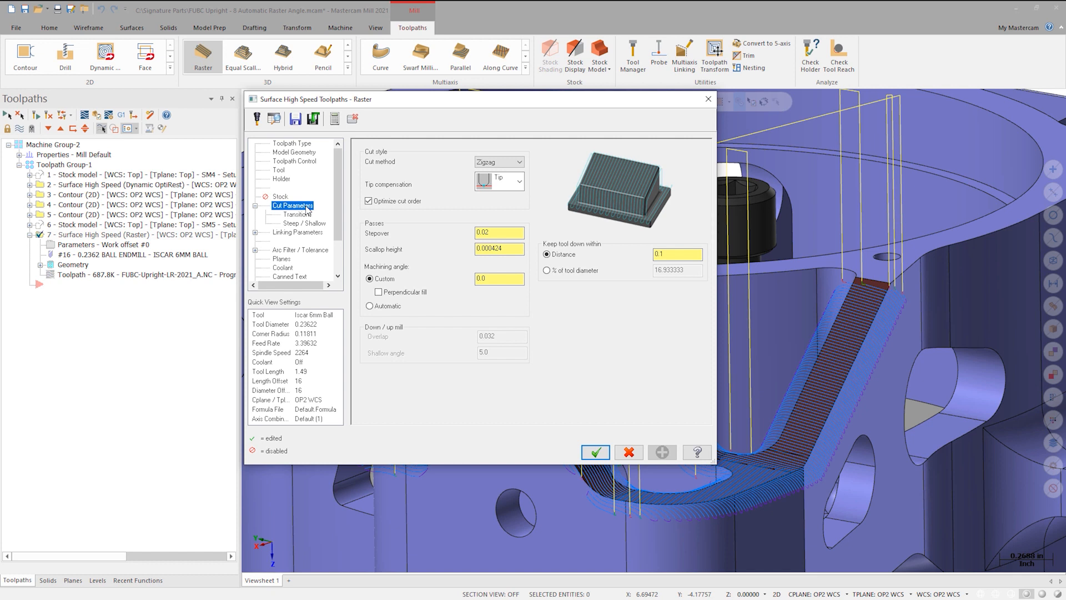
click(368, 306)
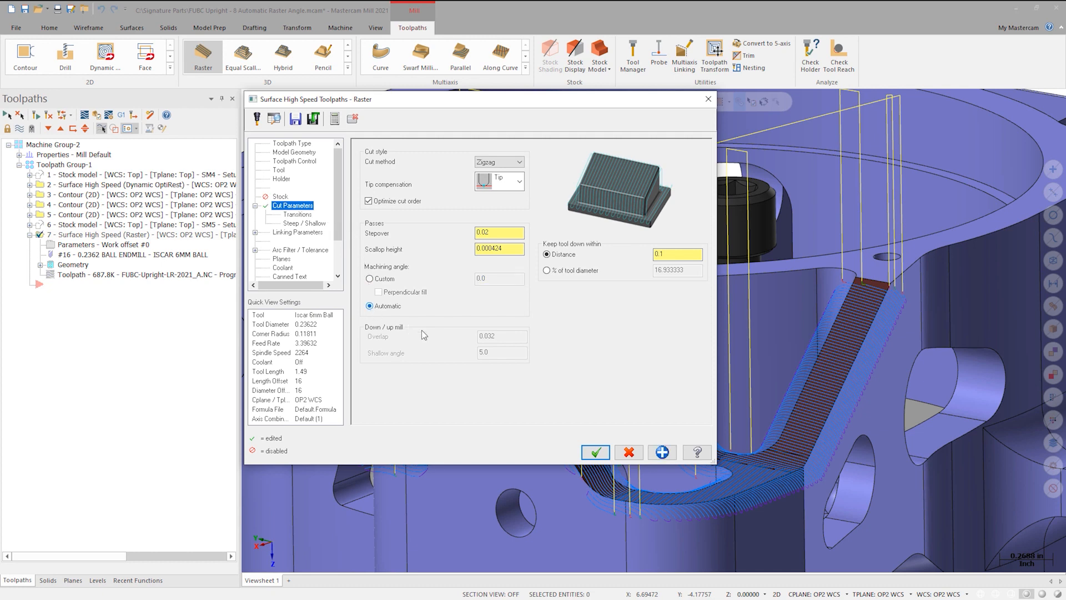
click(596, 452)
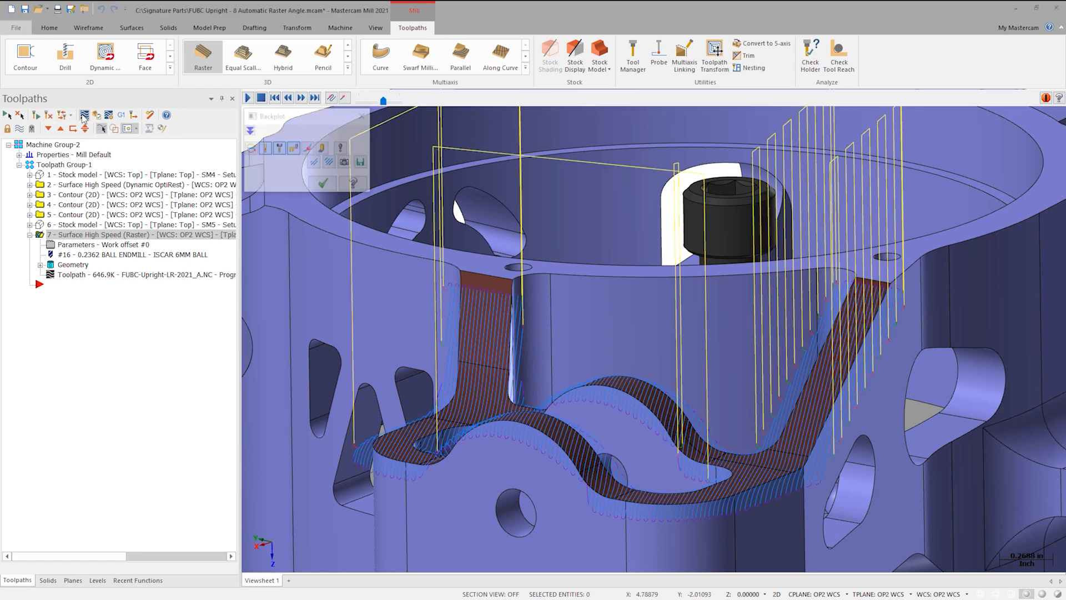
Step: Scrub the backplot from the start through the automatically angled raster passes
drag(384, 101, 441, 101)
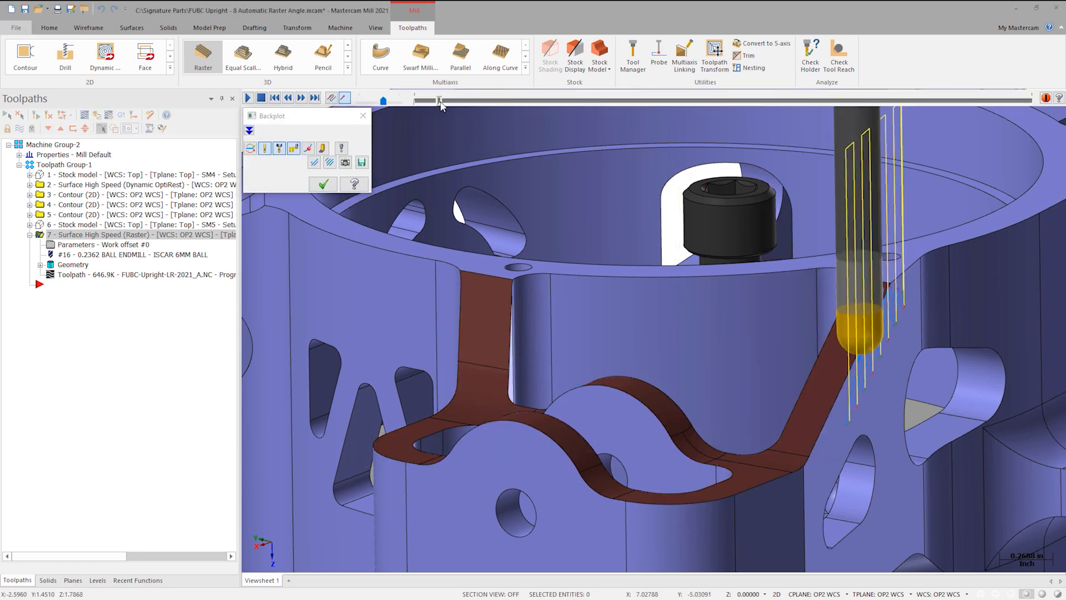
drag(441, 102, 590, 101)
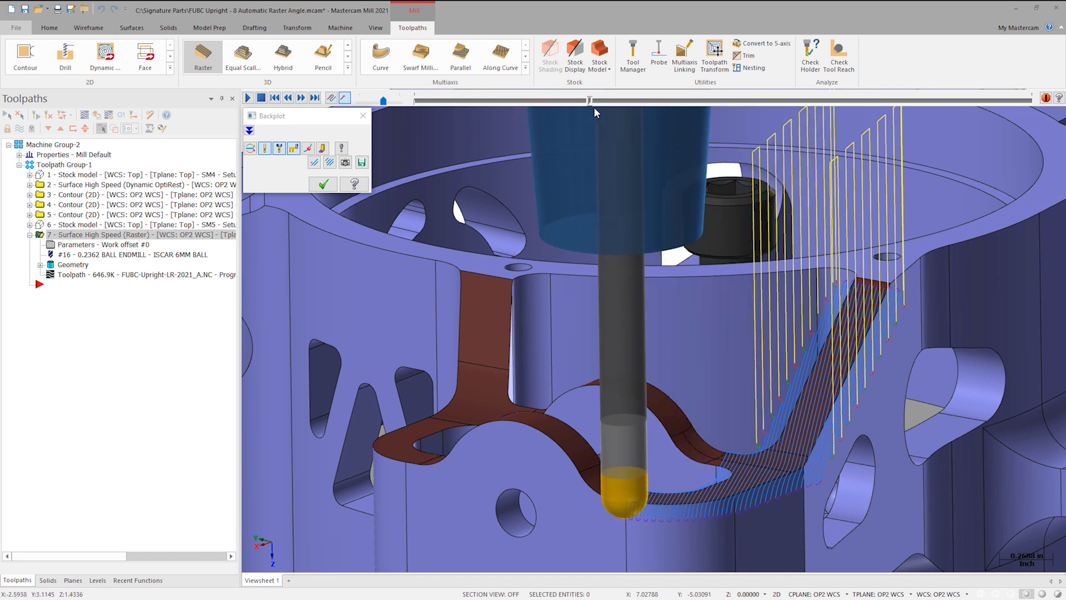
drag(589, 101, 782, 101)
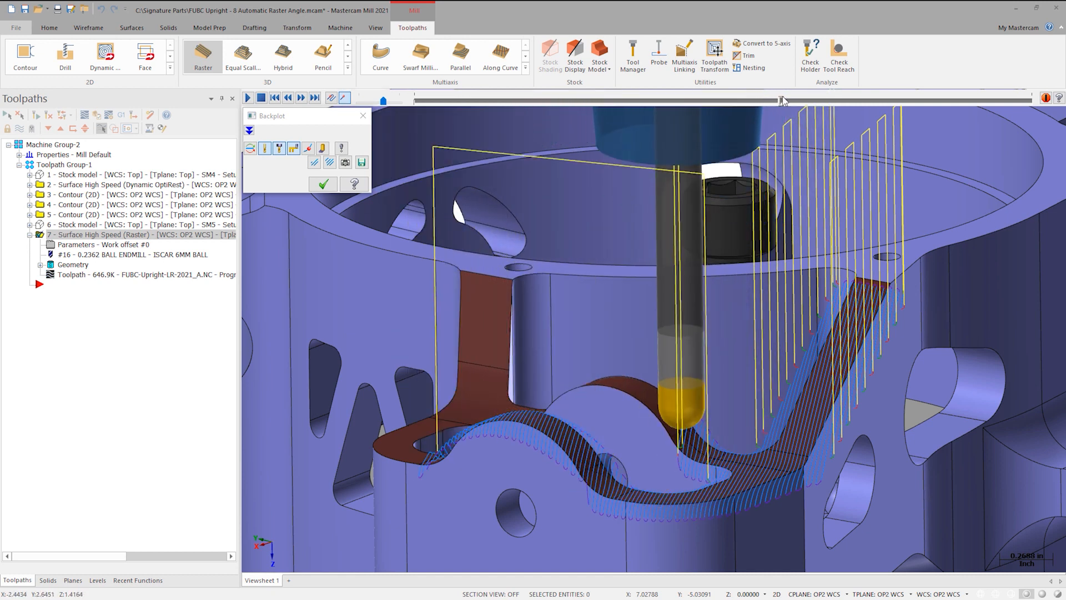